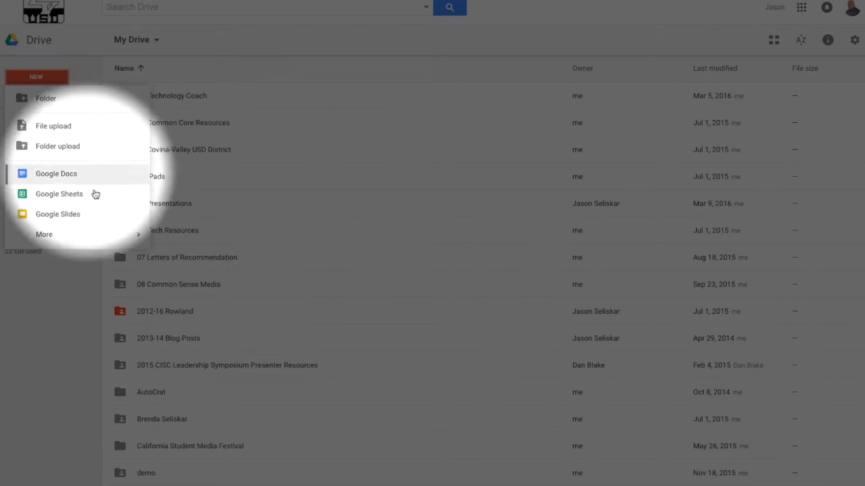
- Create a new Google My Maps map from Drive's New > More menu
click(43, 235)
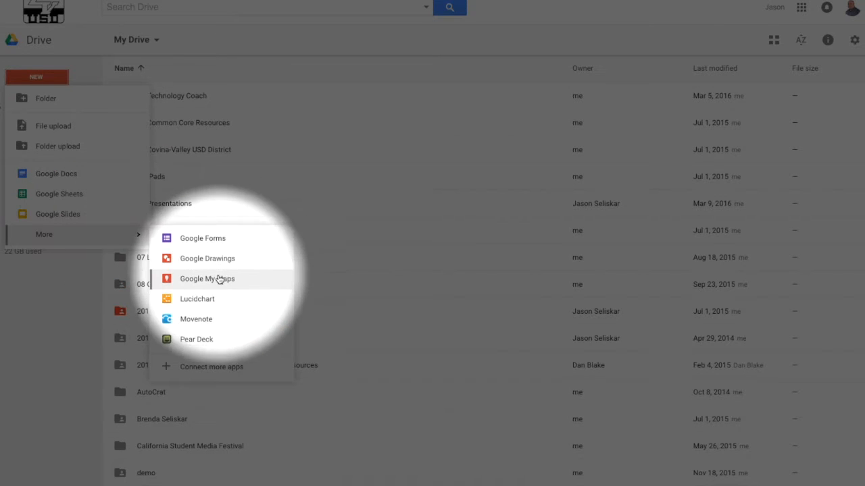
click(206, 278)
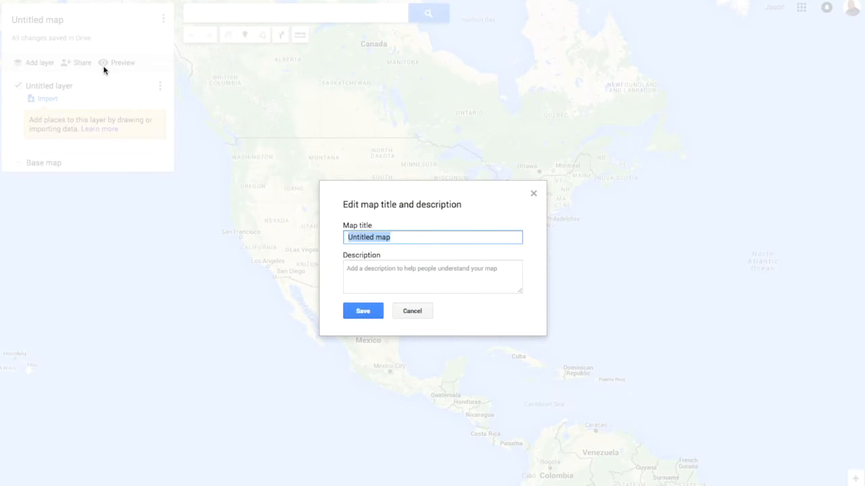
- Title the map 'State Capitals' and save it
text(State)
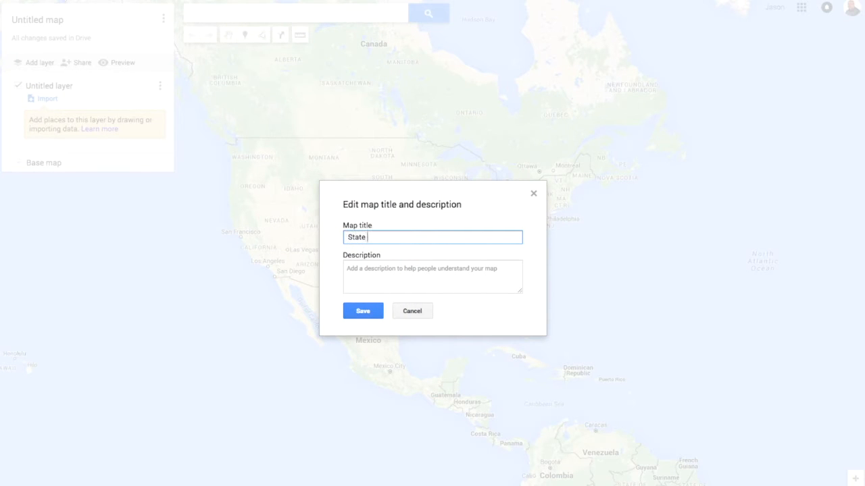
text(Capitals)
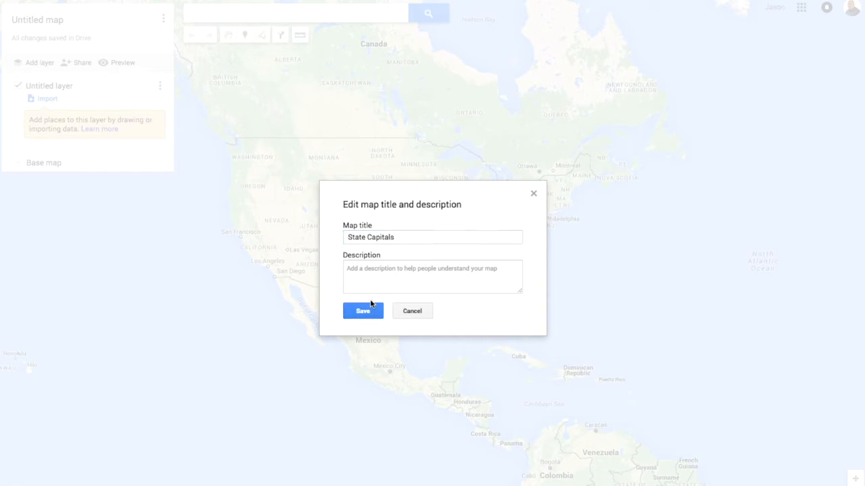
click(362, 311)
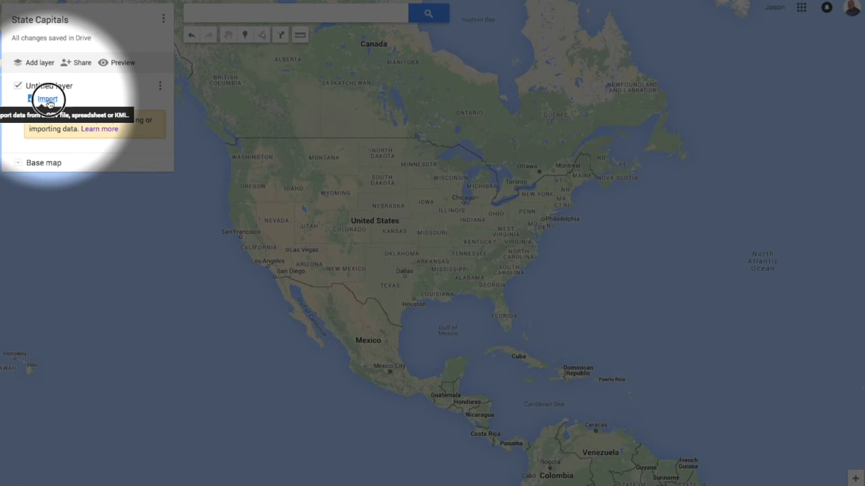
- Start importing into the layer and search My Drive for the capitals spreadsheet
click(48, 99)
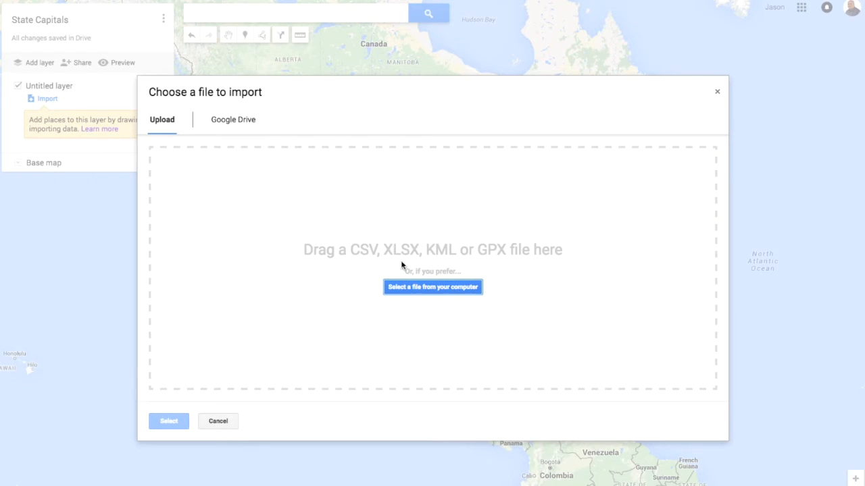
click(232, 119)
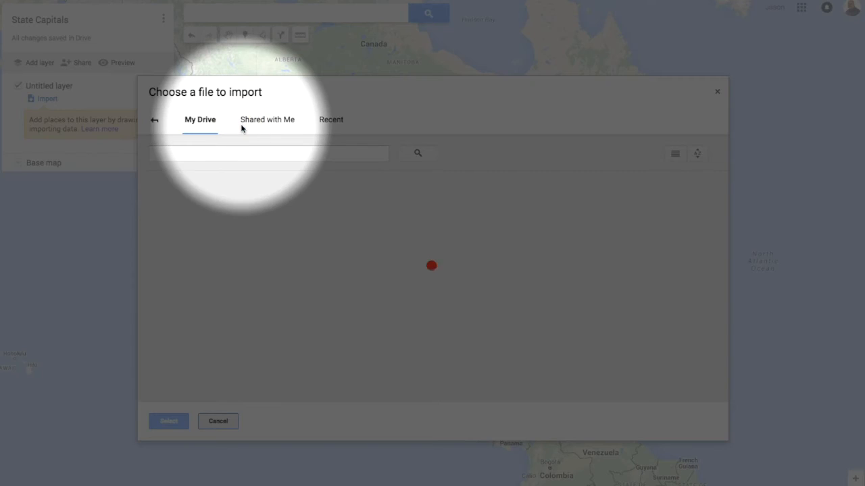
text(S)
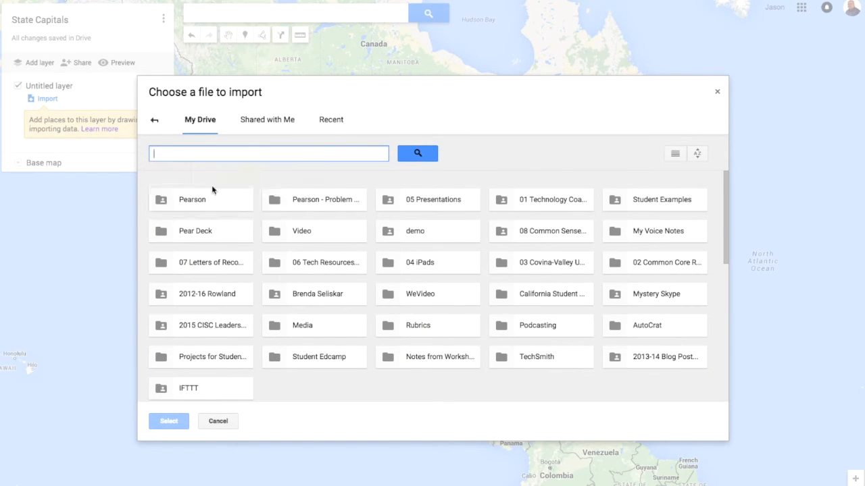
click(169, 421)
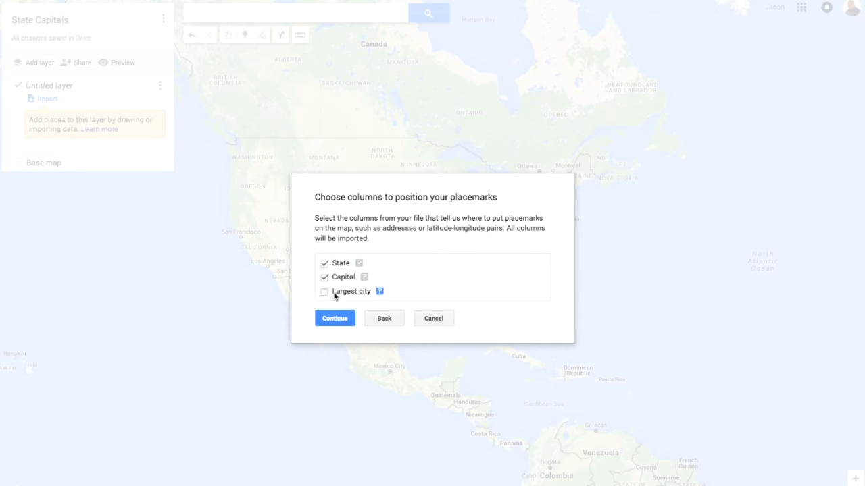
- Position placemarks by State and Capital, title them by Capital, and finish the import
click(335, 319)
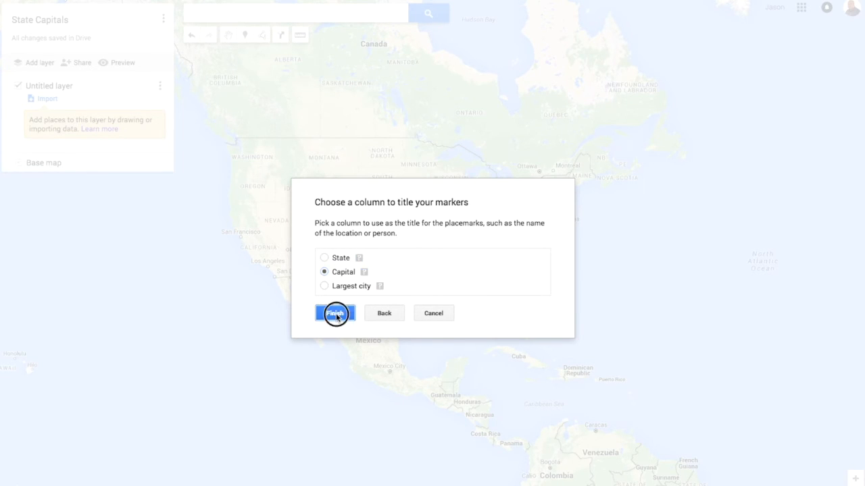
click(335, 314)
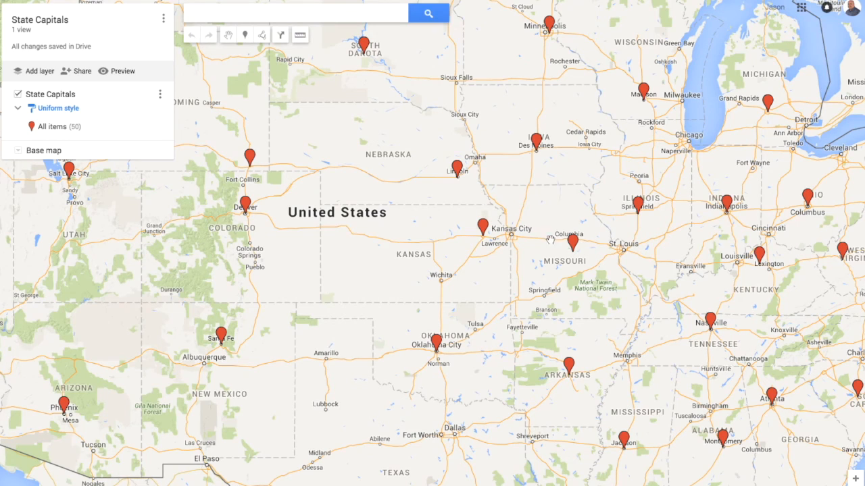
- Show Jefferson City's placemark details, start adding an image, then cancel it
click(573, 243)
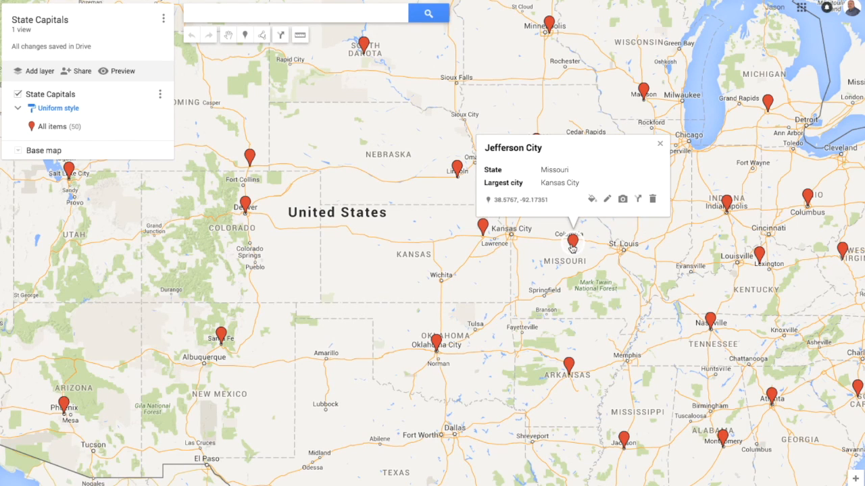
mouse_move(592, 199)
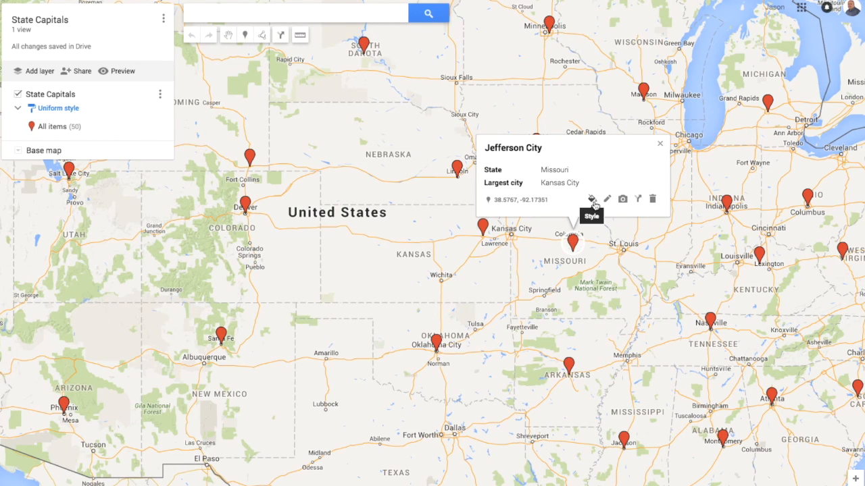
click(621, 199)
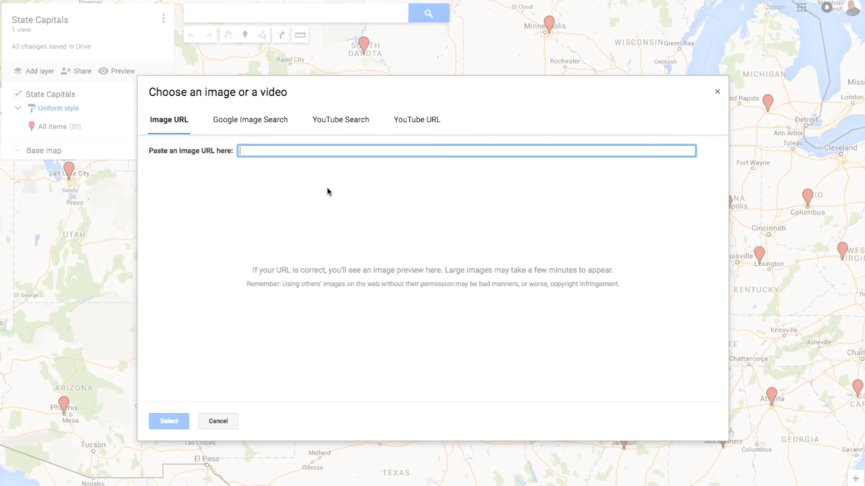
mouse_move(246, 401)
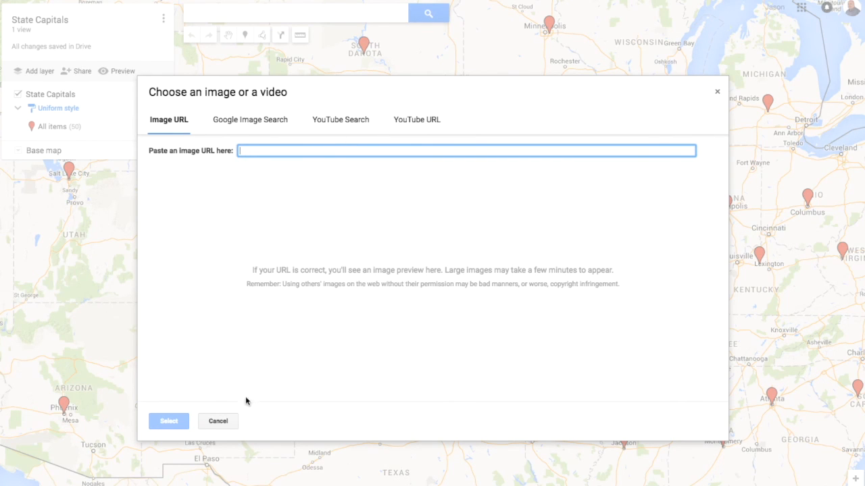
mouse_move(218, 421)
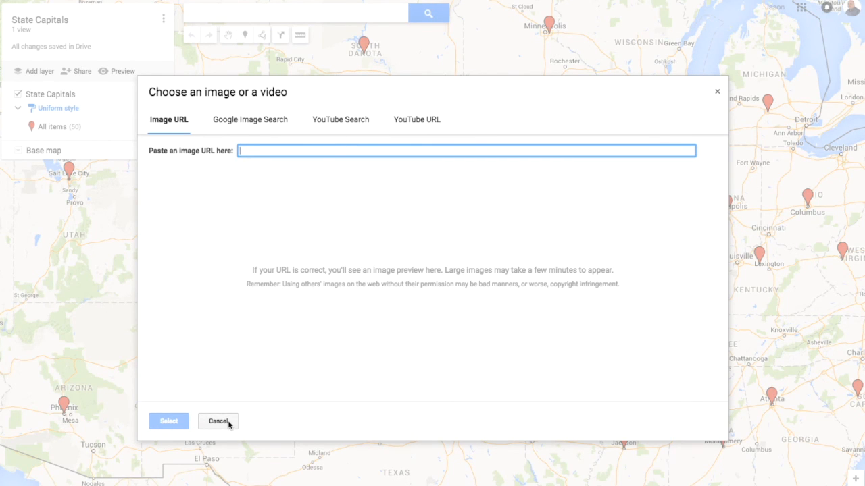
click(218, 421)
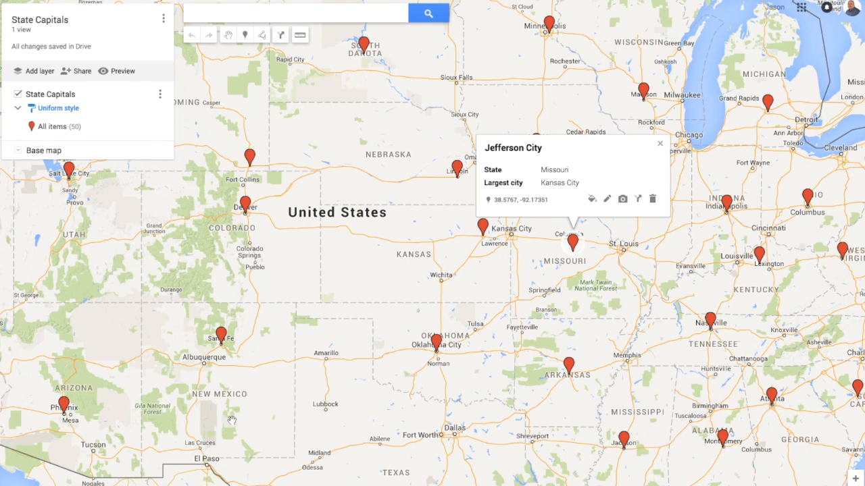